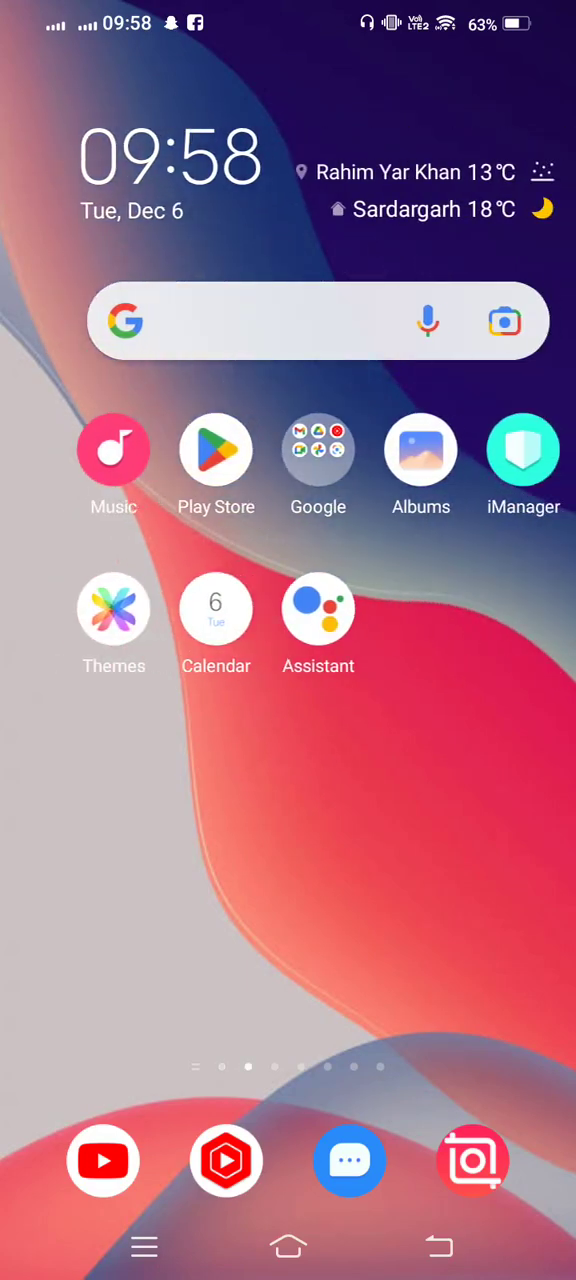
- Swipe across home screen pages to Instagram, launch it and dismiss the request-failed error
scroll("left", 3)
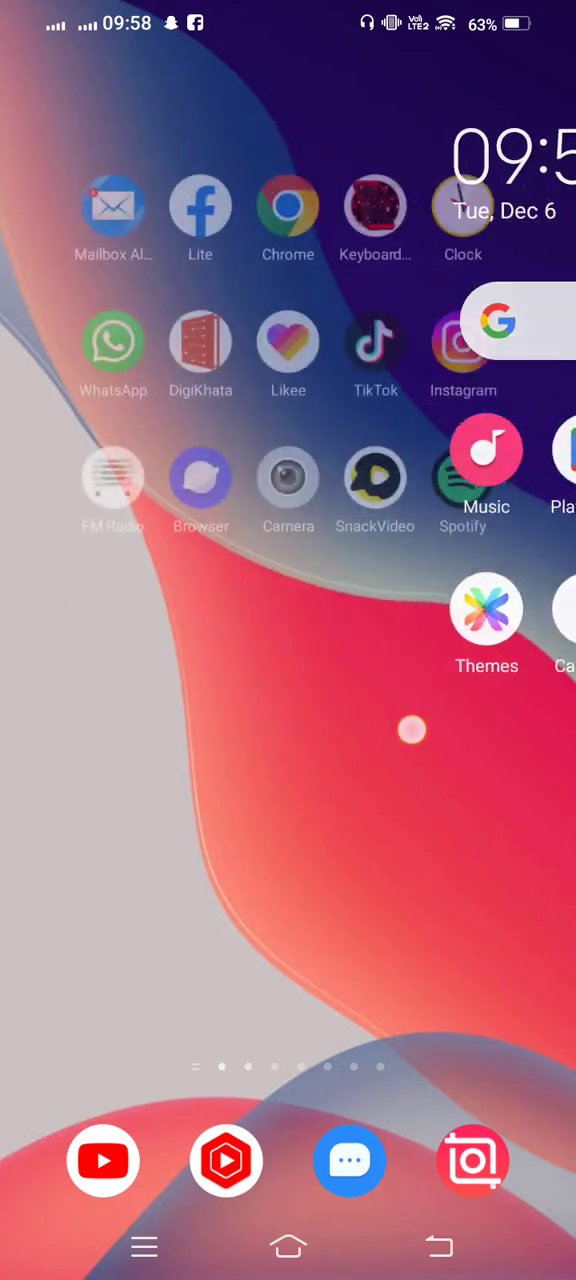
scroll("left", 3)
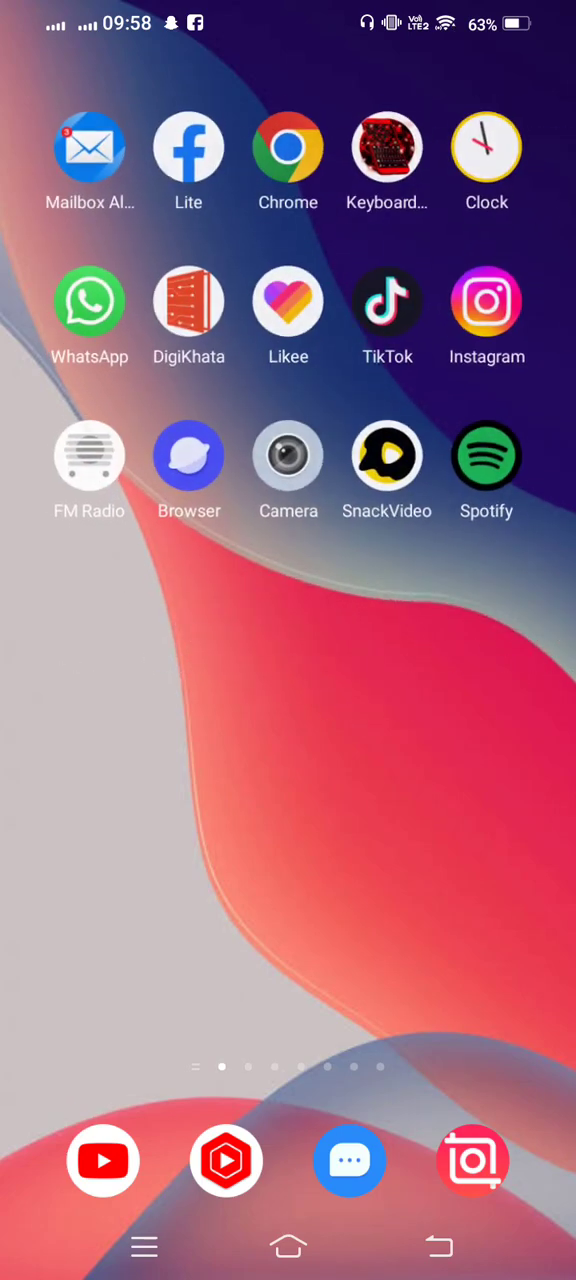
scroll("left", 3)
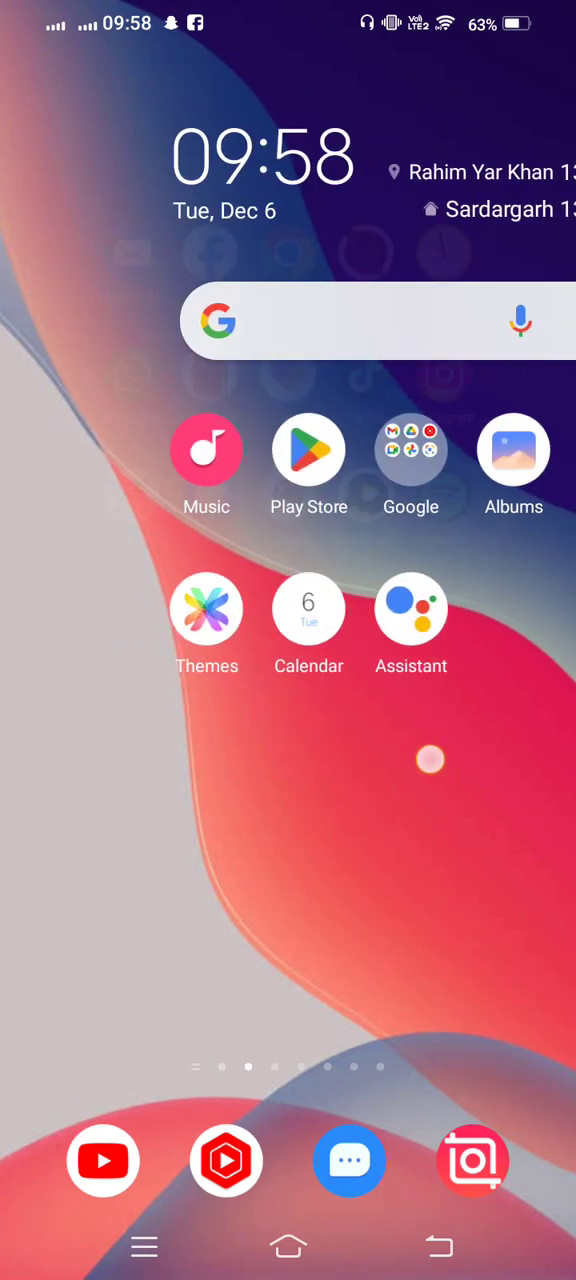
scroll("left", 3)
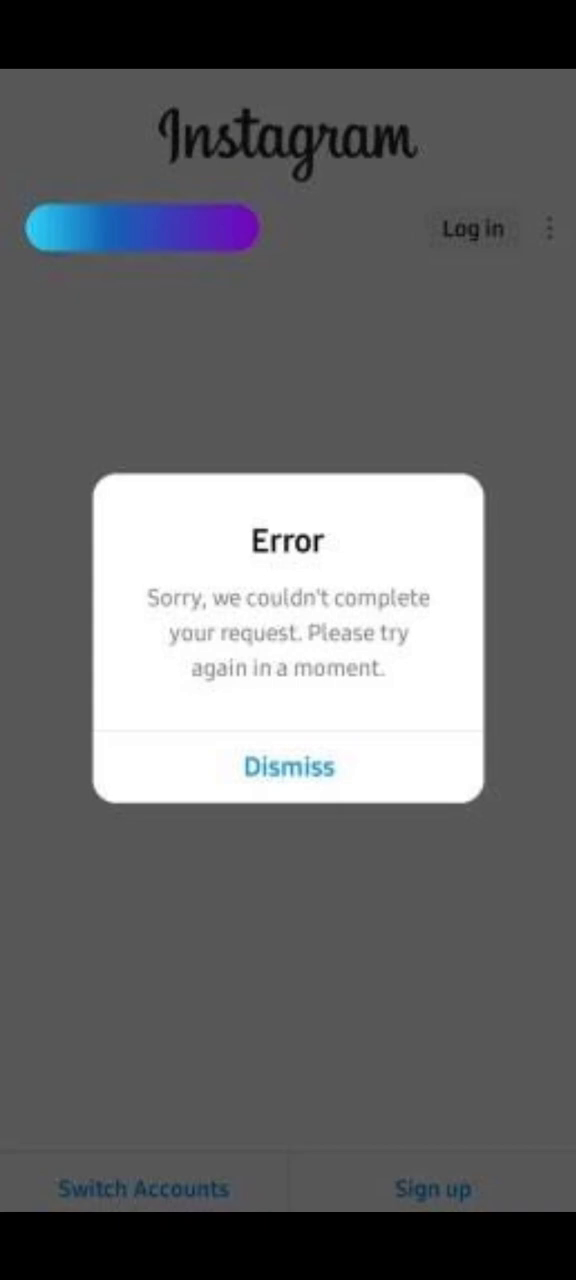
left_click(288, 1246)
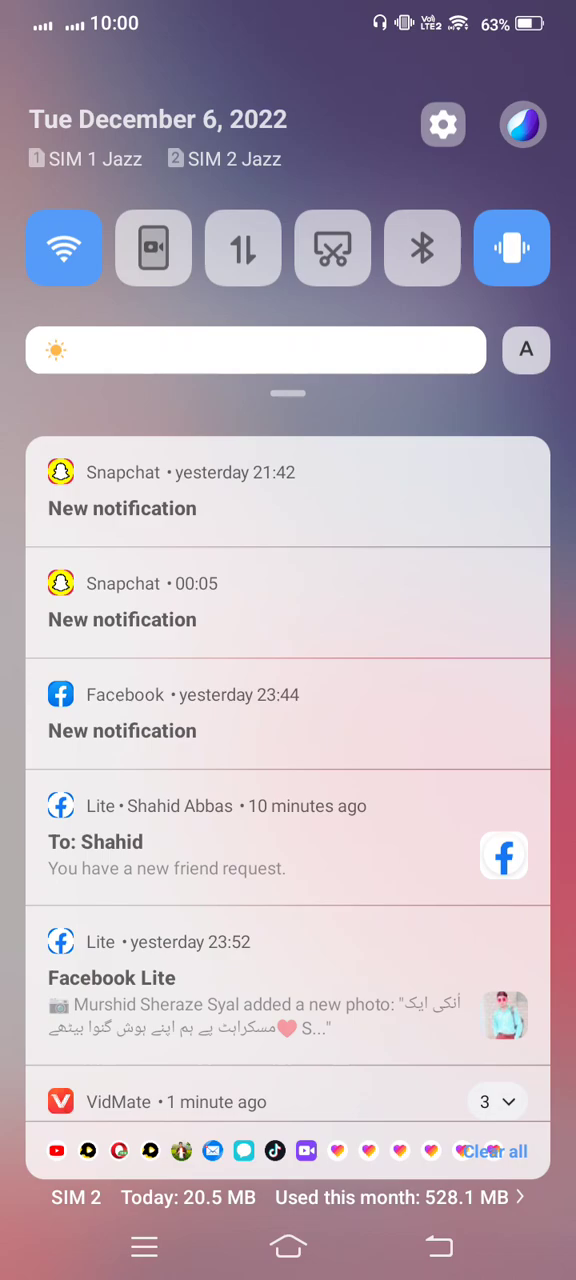
- Check the notification shade, return to the main home page and launch the Play Store
scroll("down", 3)
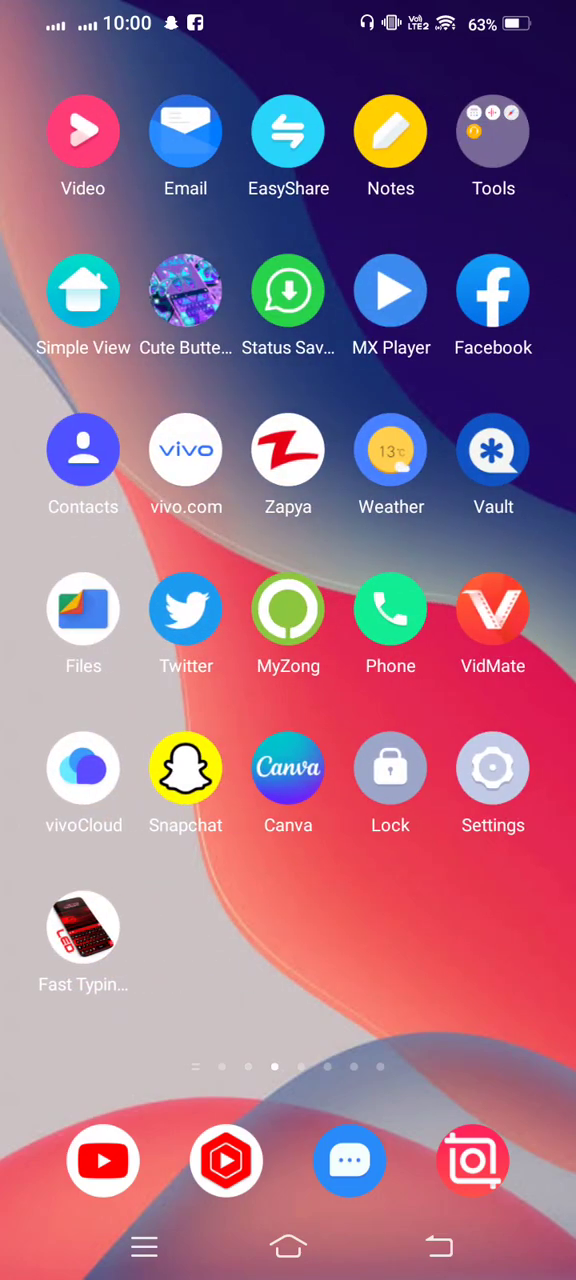
scroll("left", 3)
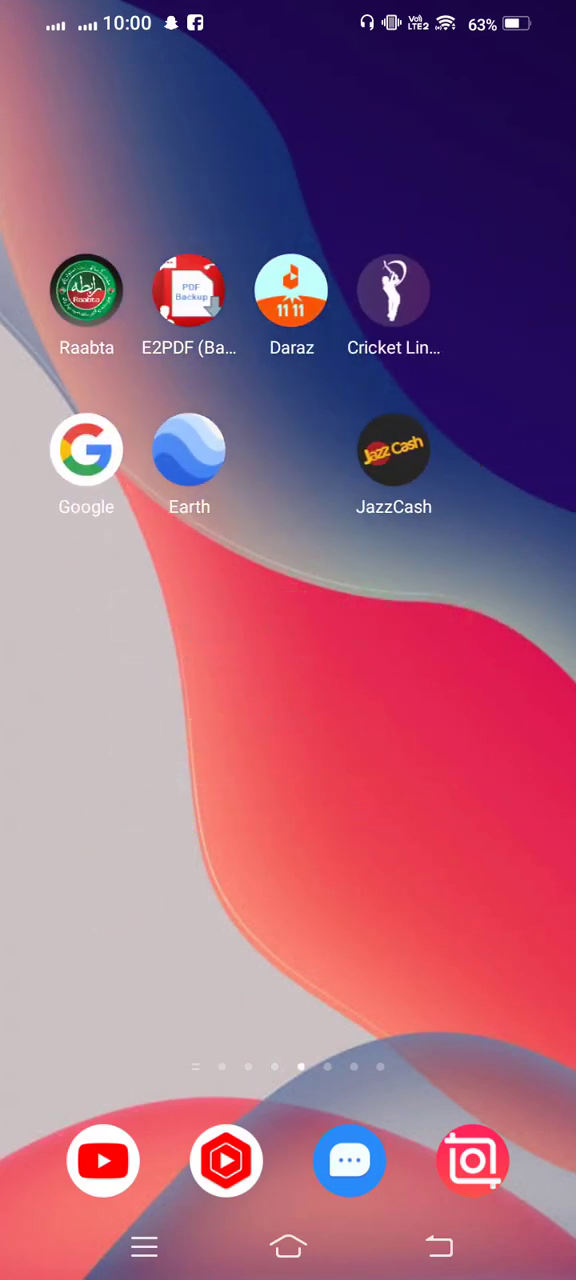
scroll("left", 3)
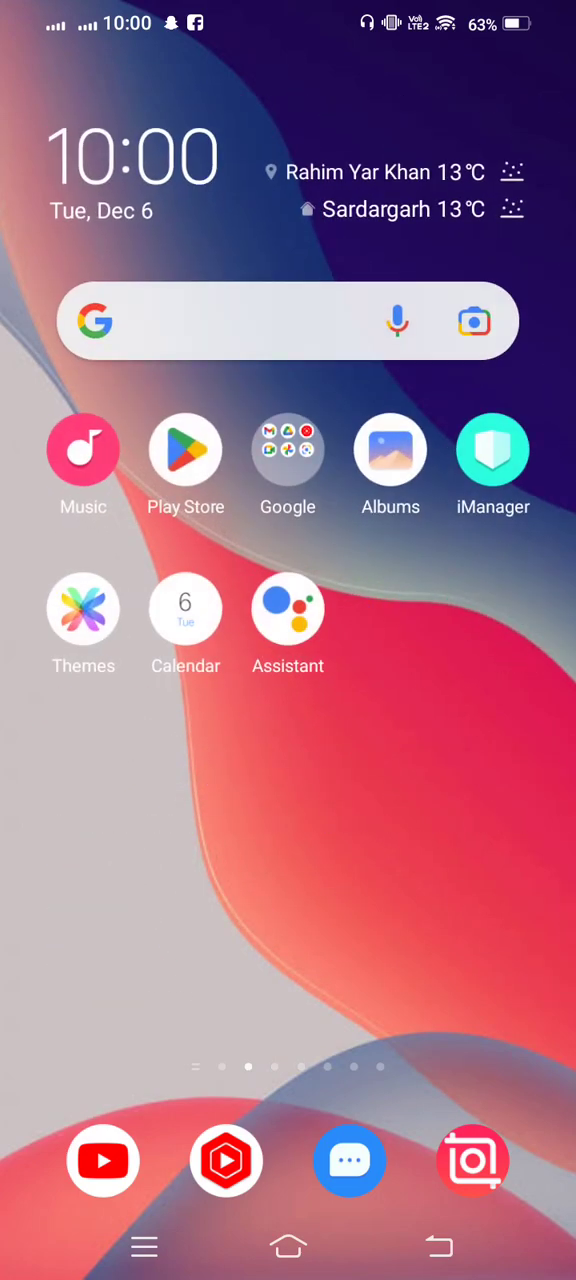
left_click(184, 448)
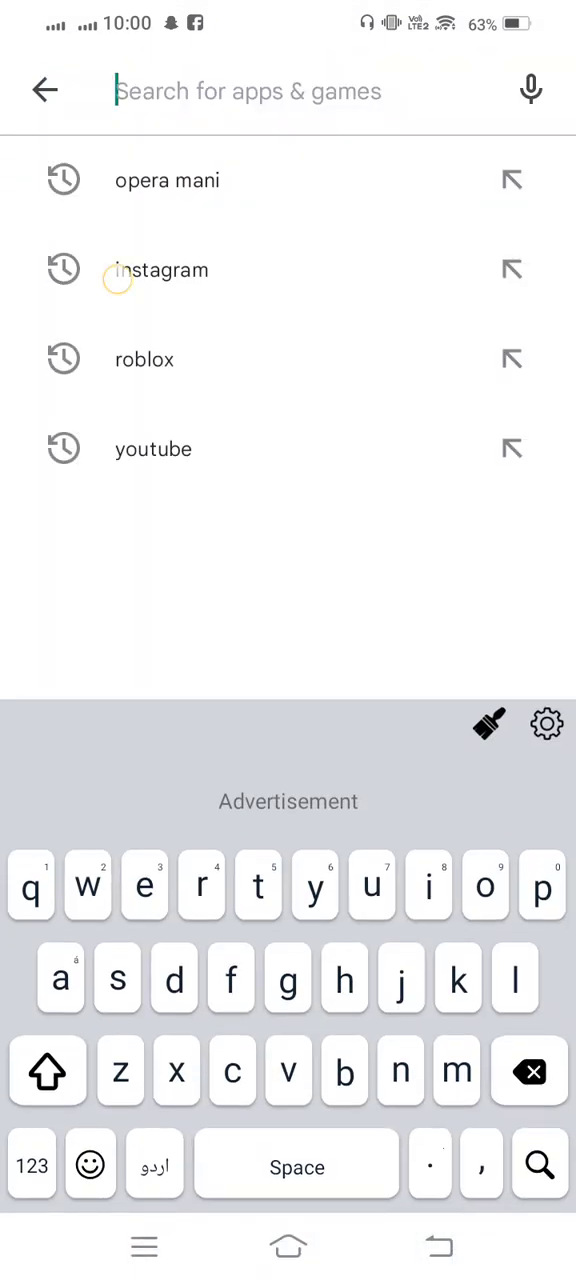
- Find Instagram via the 'instagram' search history entry, confirm no update, and go to its App info
left_click(160, 270)
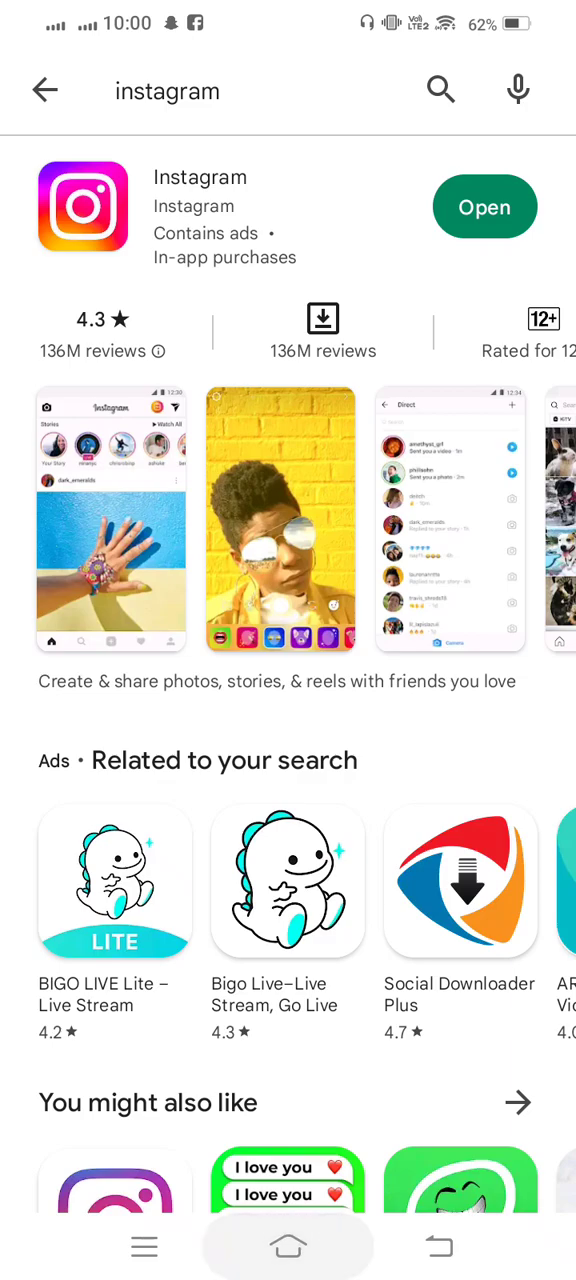
left_click(288, 1246)
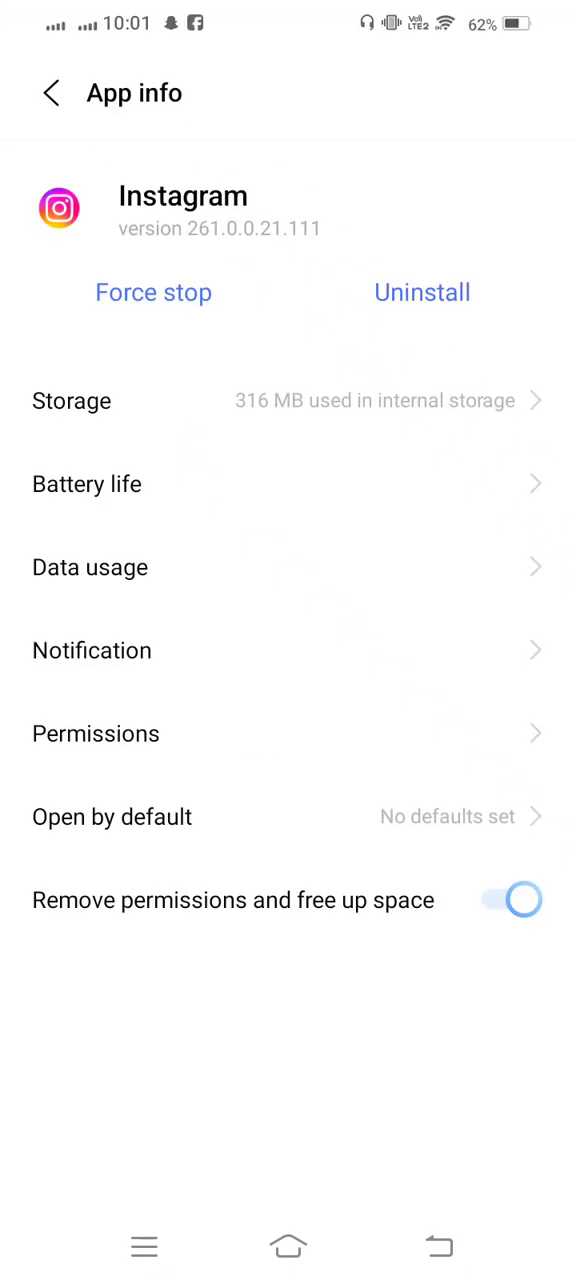
- Clear Instagram's cache from its Storage page, dropping it to 0 B, then leave Settings
left_click(72, 400)
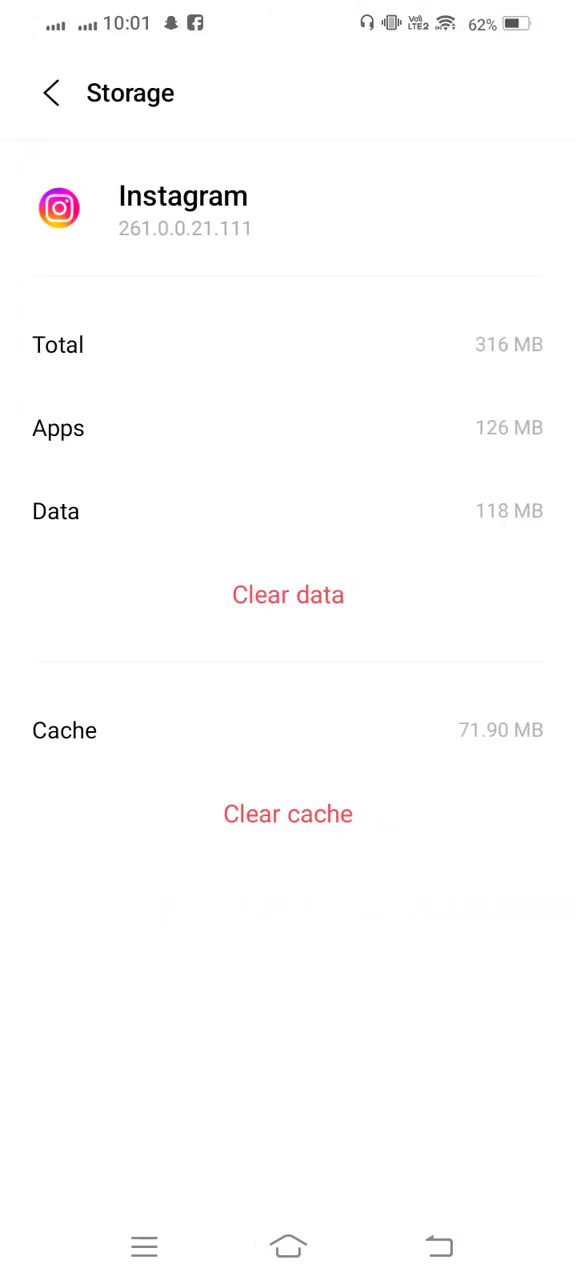
left_click(288, 812)
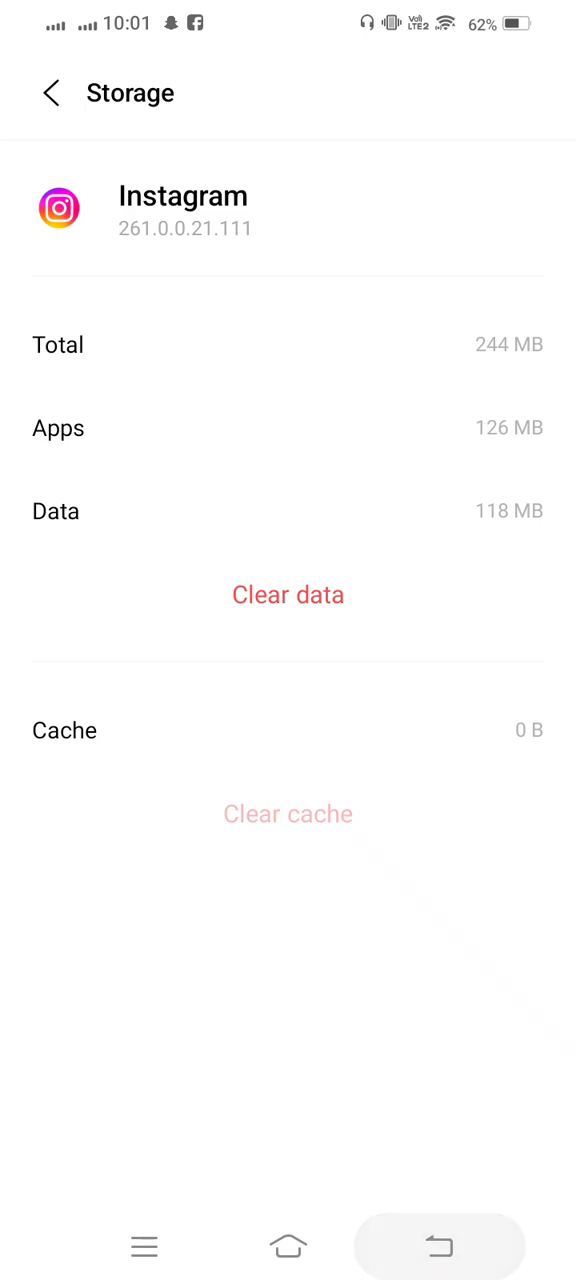
left_click(50, 92)
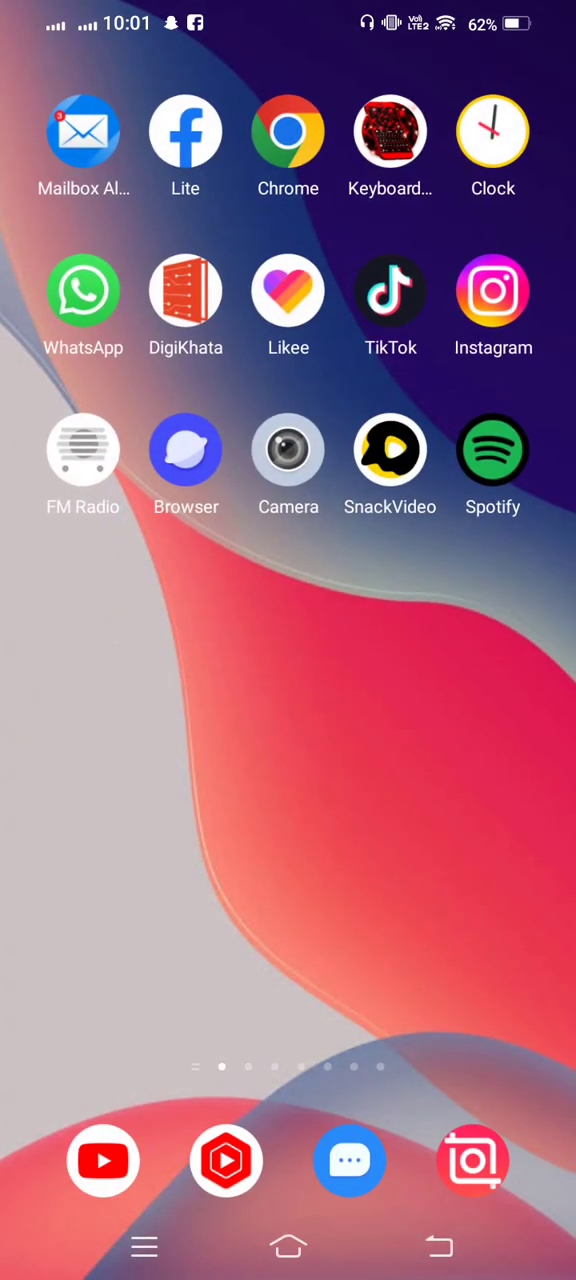
scroll("left", 3)
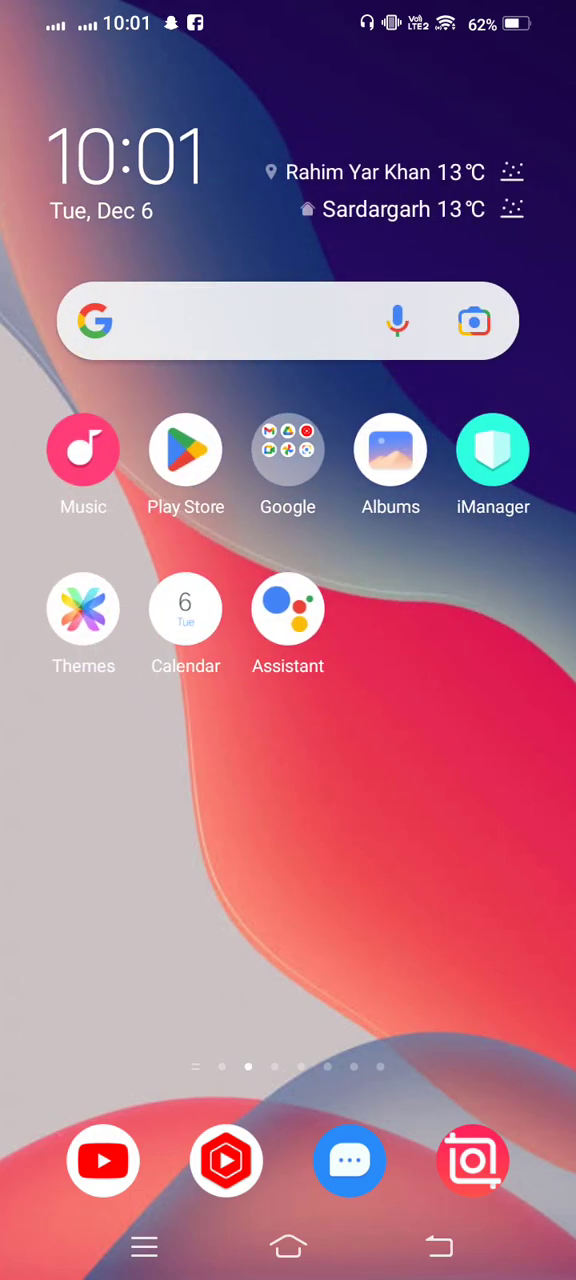
scroll("left", 3)
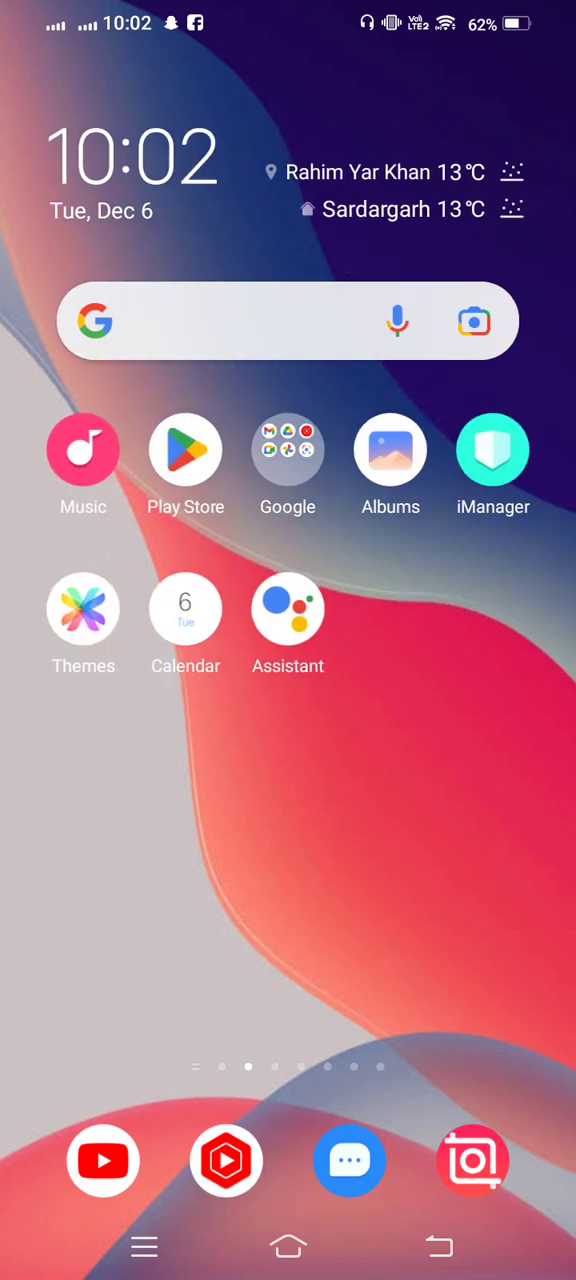
scroll("left", 3)
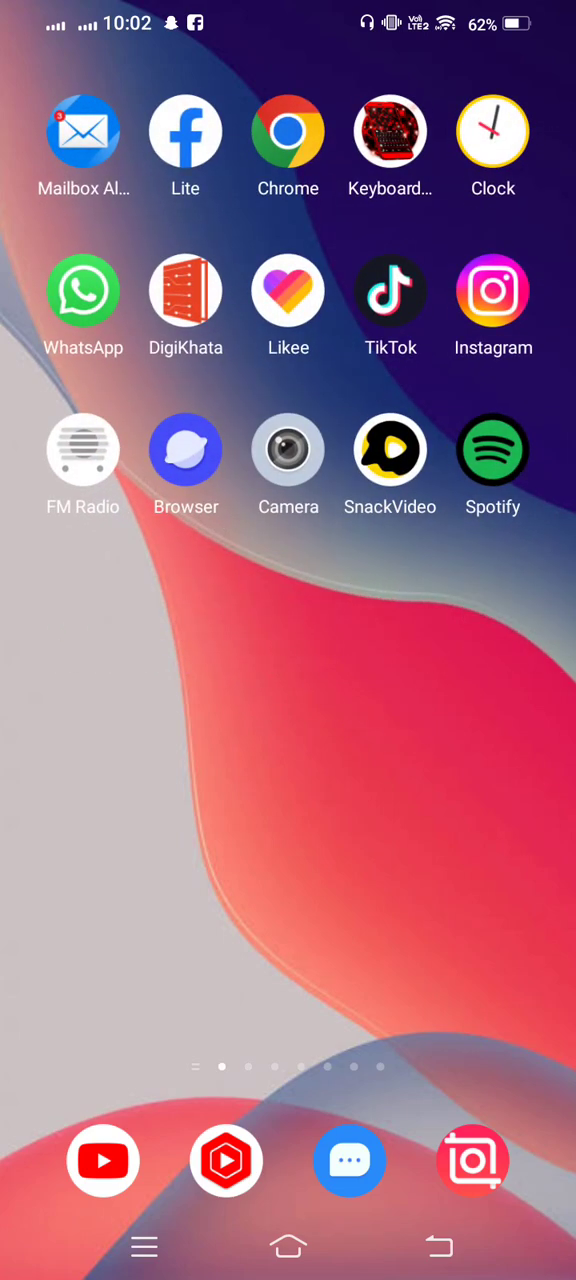
scroll("left", 3)
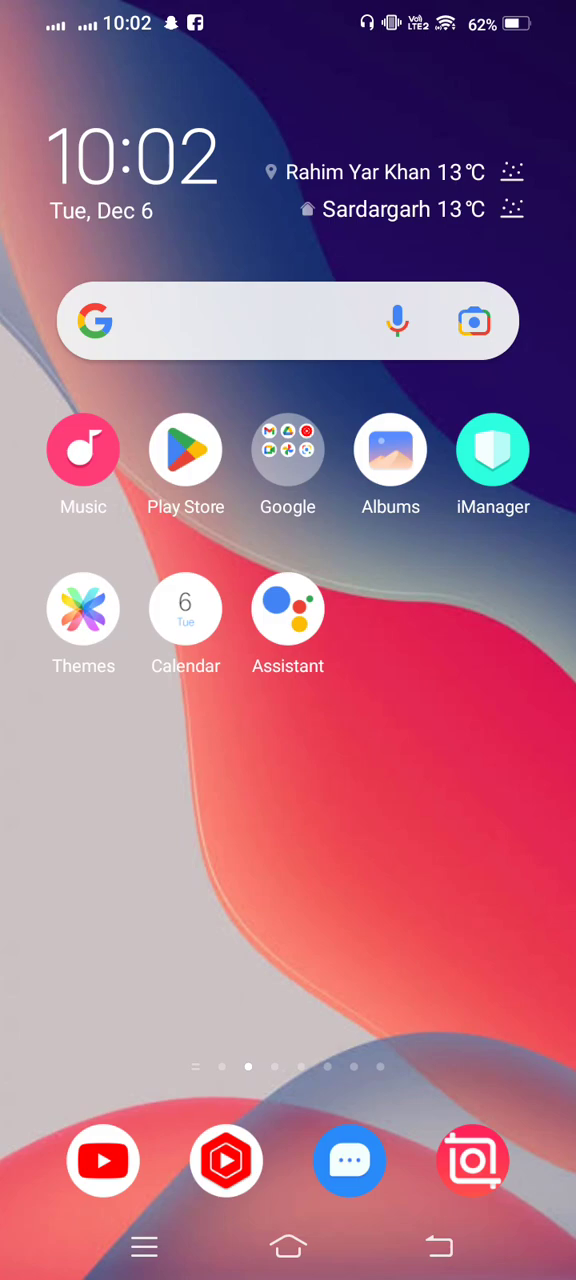
scroll("left", 3)
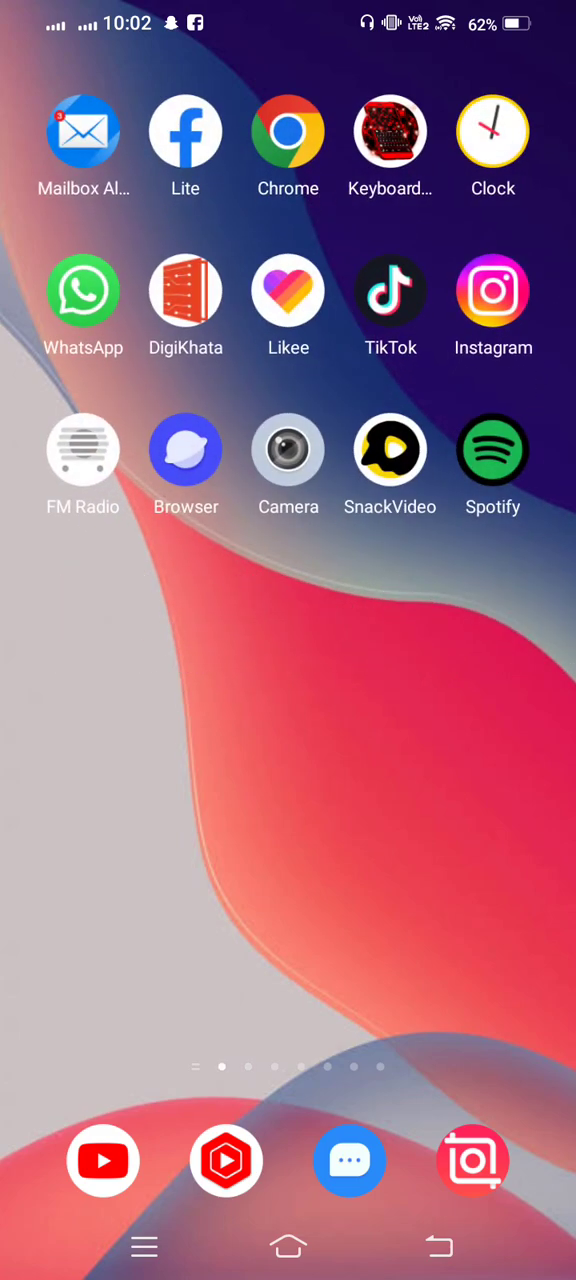
scroll("left", 3)
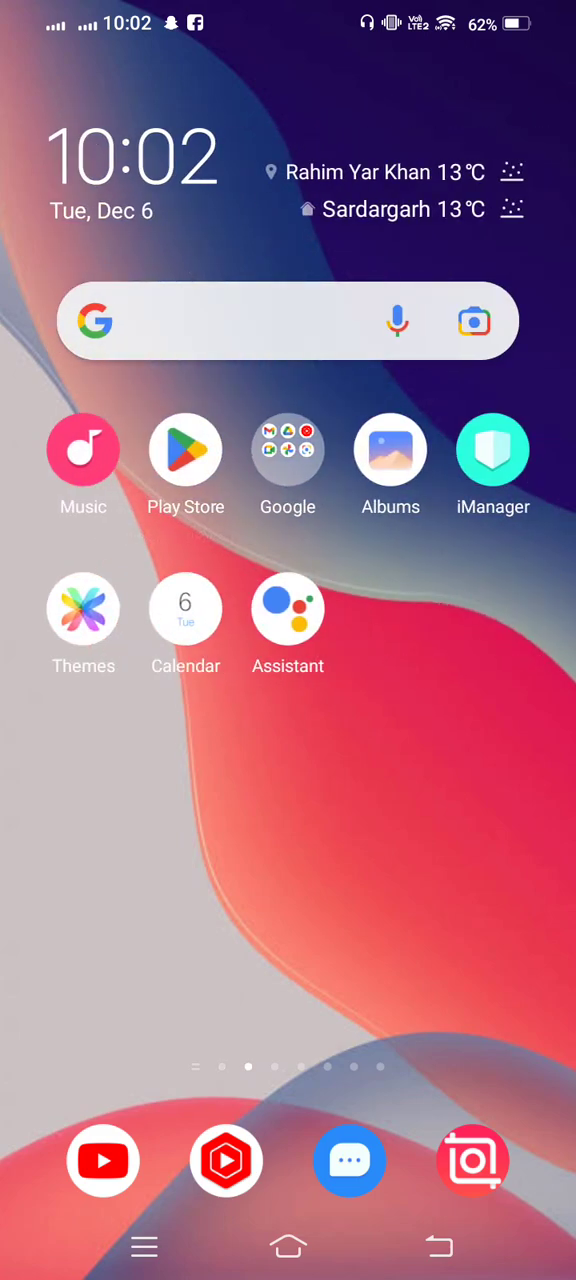